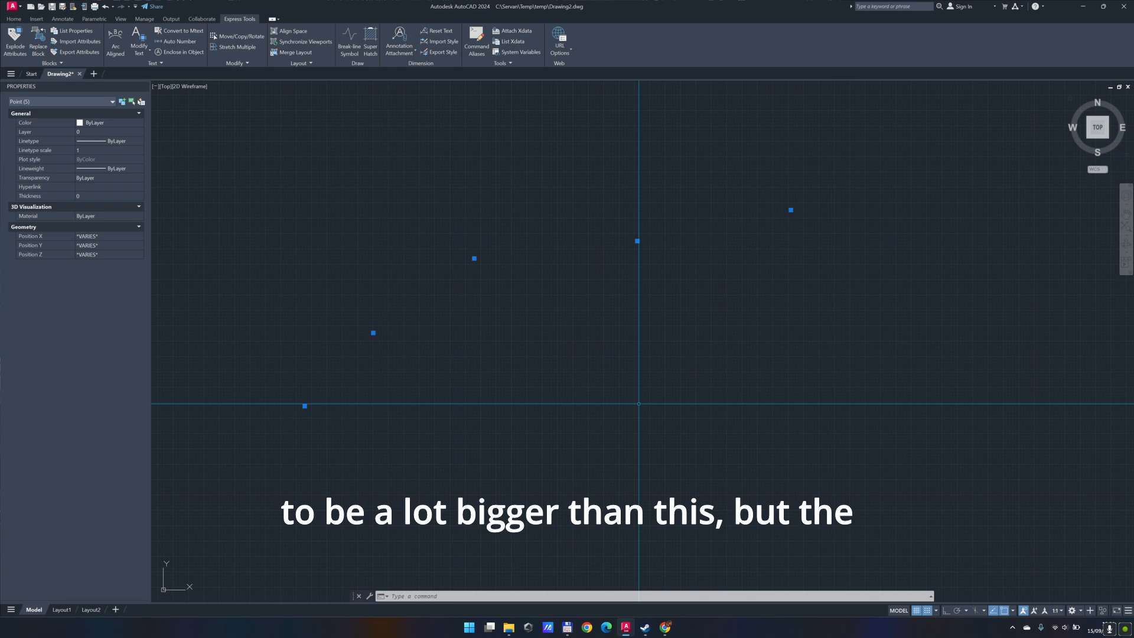
Launch the Data Extraction wizard from the command line (DA)
type("DATA")
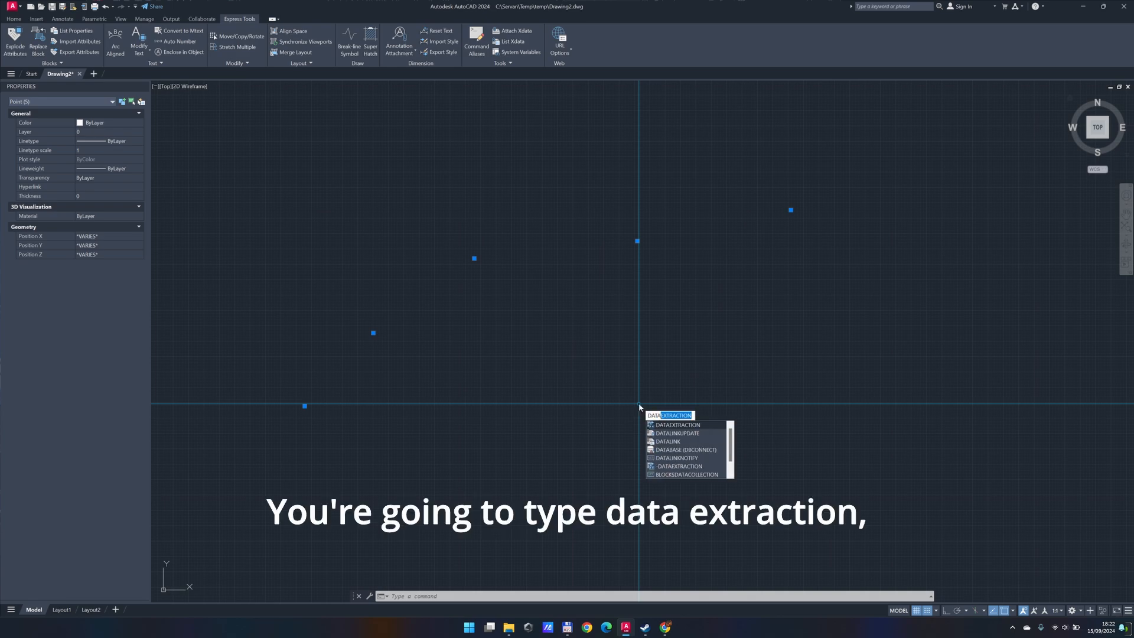
key("Enter")
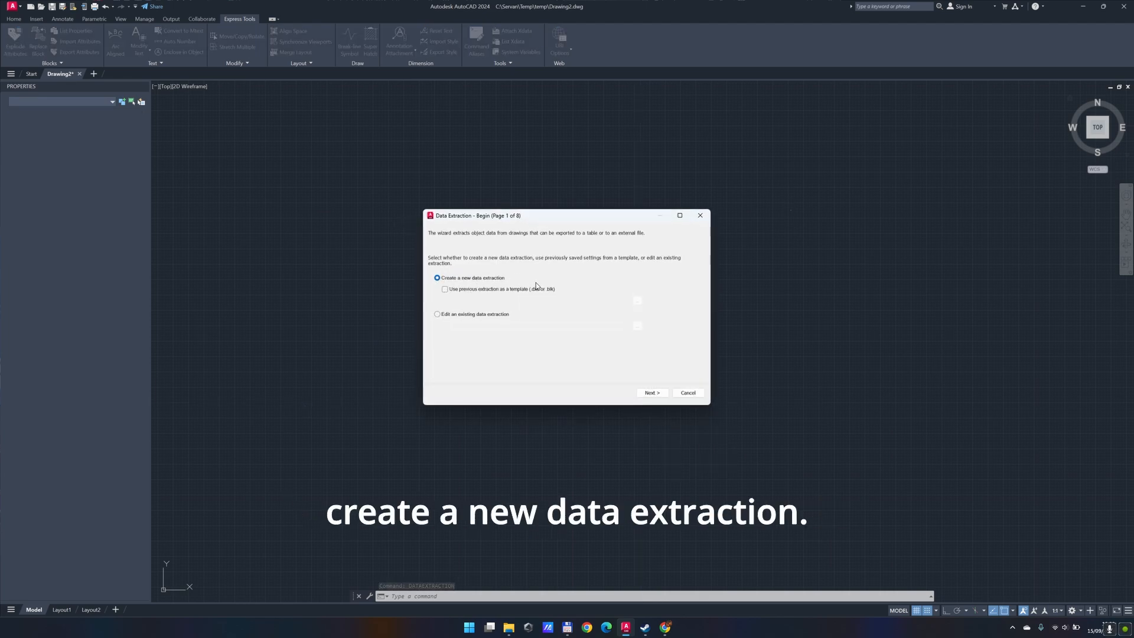
Save the new extraction as test.xyz.dxe, replacing the existing file
left_click(651, 393)
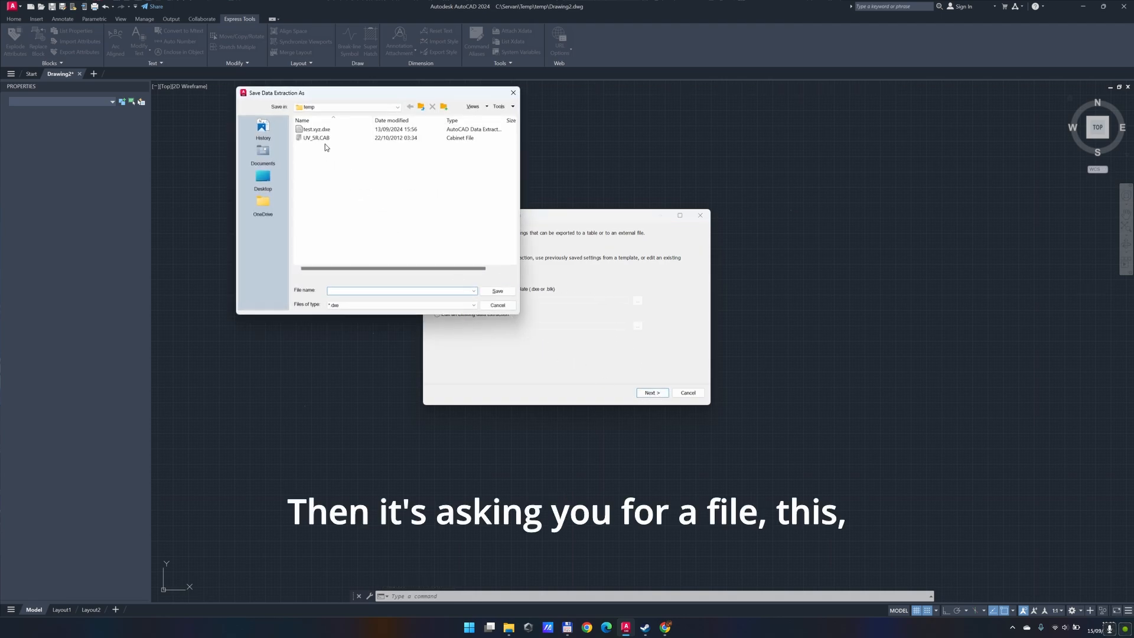
left_click(316, 129)
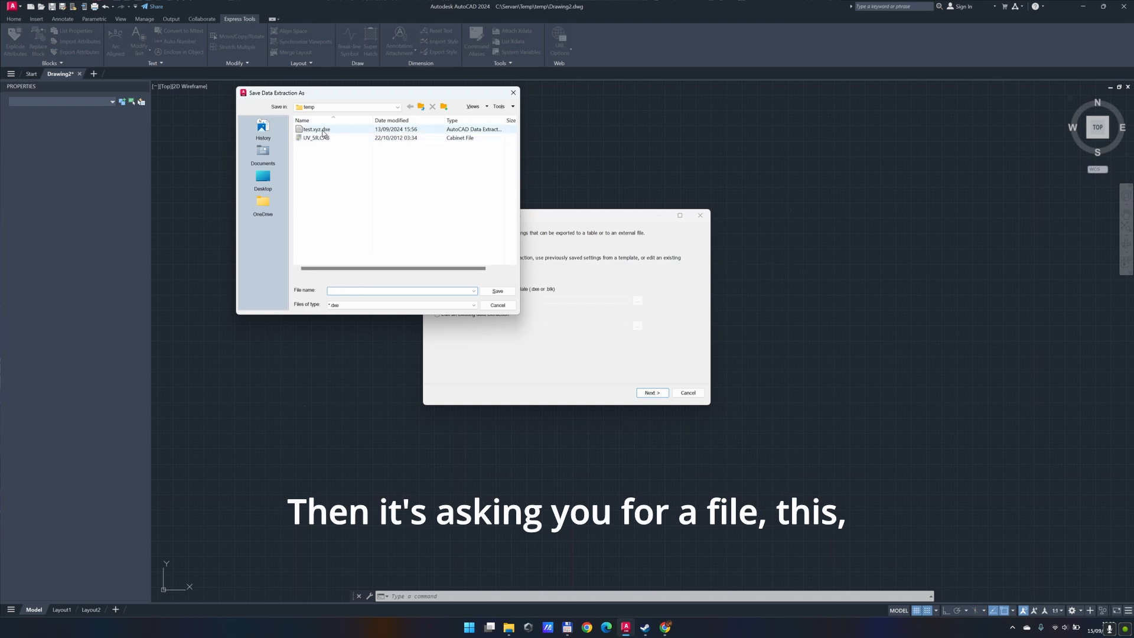
left_click(314, 129)
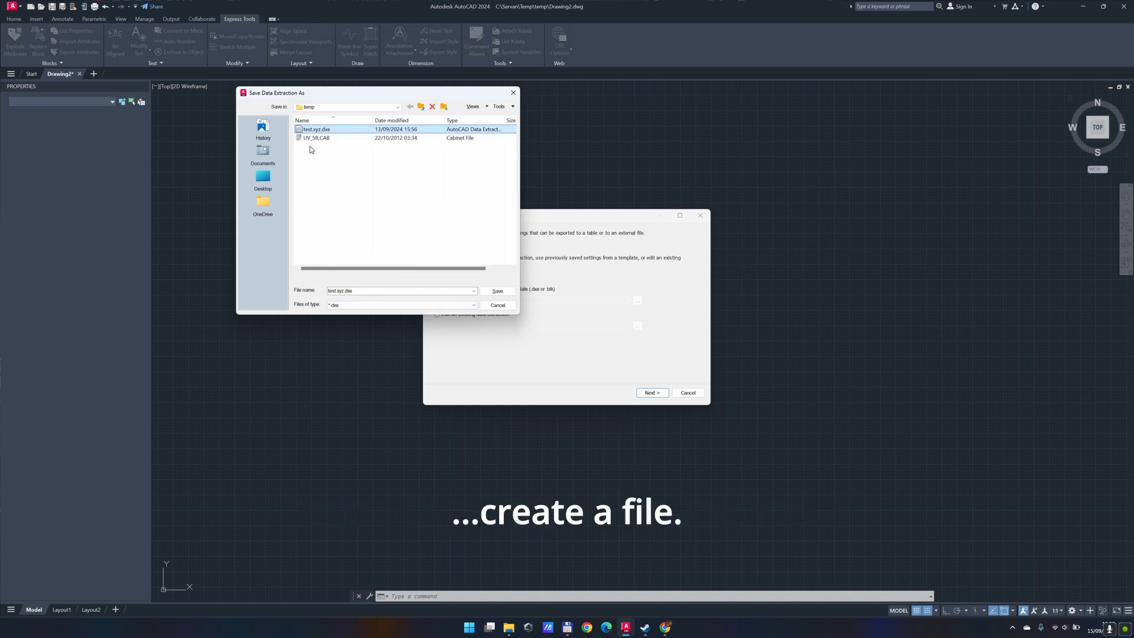
left_click(497, 291)
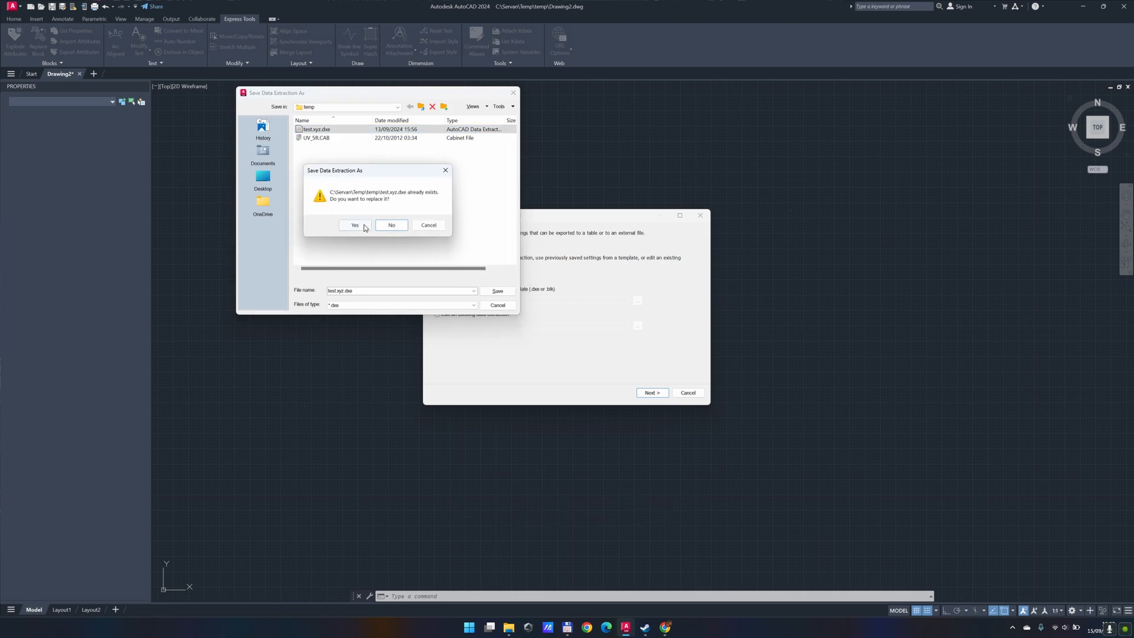
left_click(354, 224)
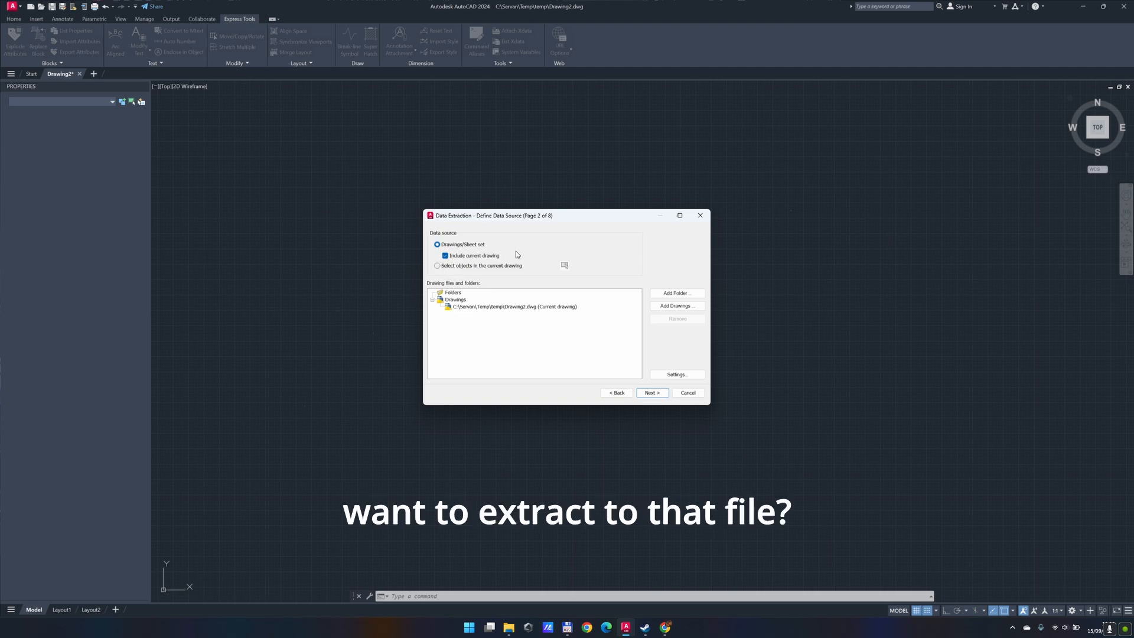
mouse_move(642, 284)
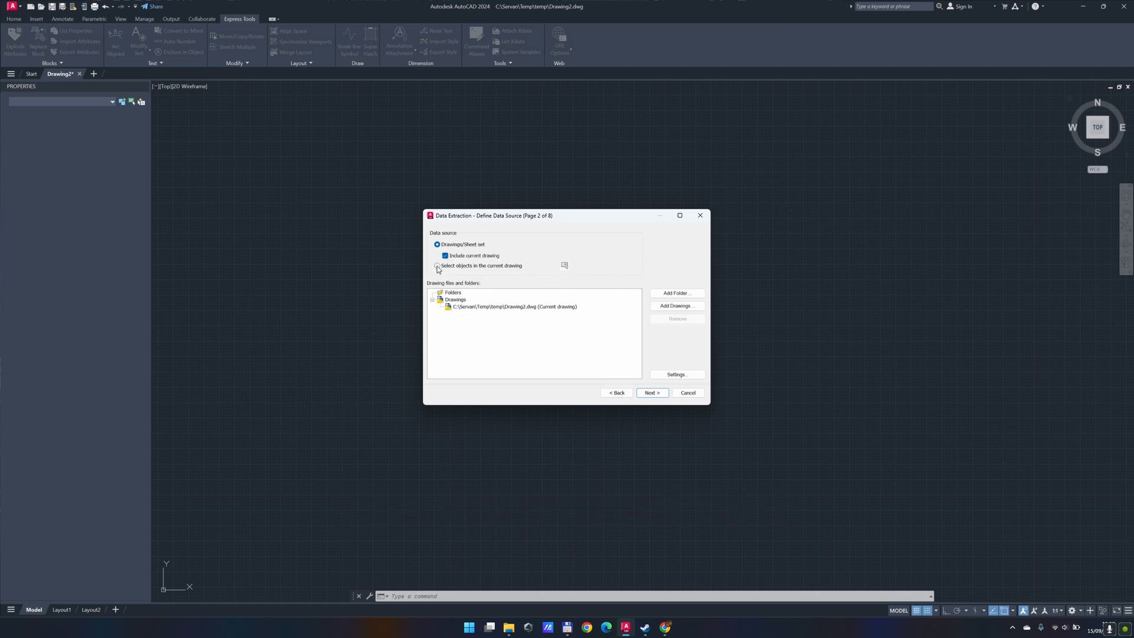
Set the data source to the five points window-selected in the current drawing
left_click(436, 265)
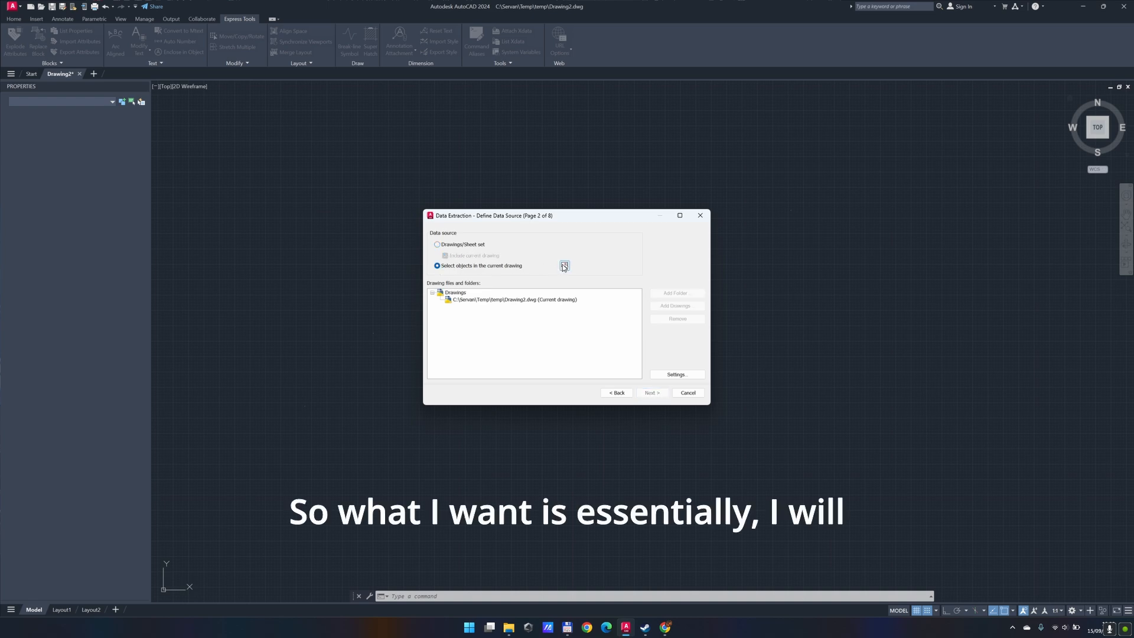
left_click(564, 265)
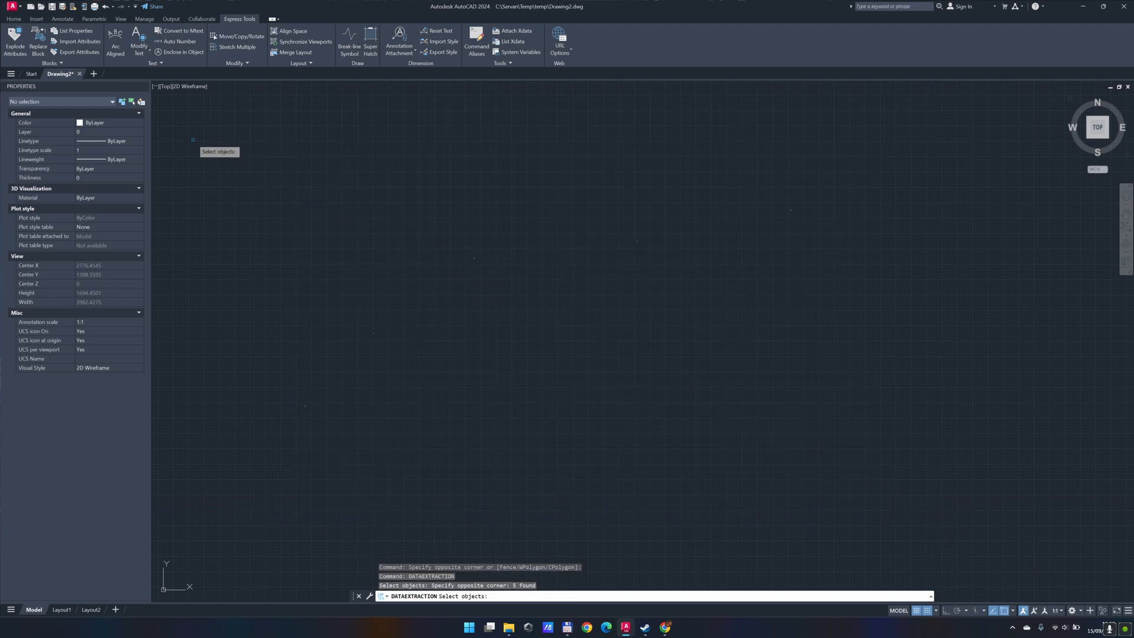
key("enter")
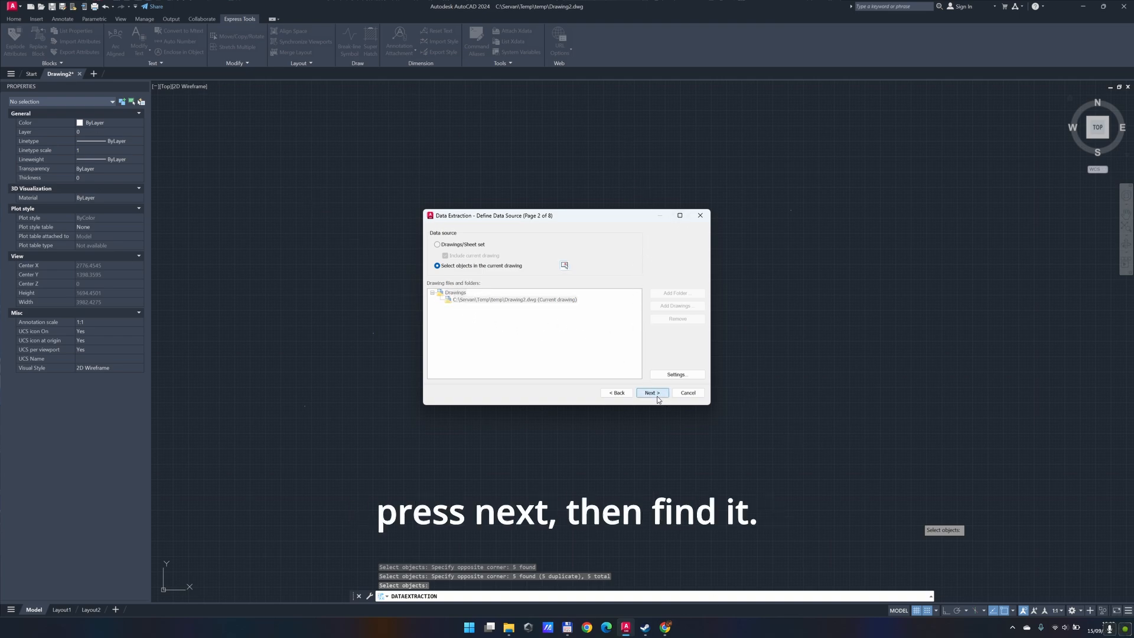
left_click(652, 392)
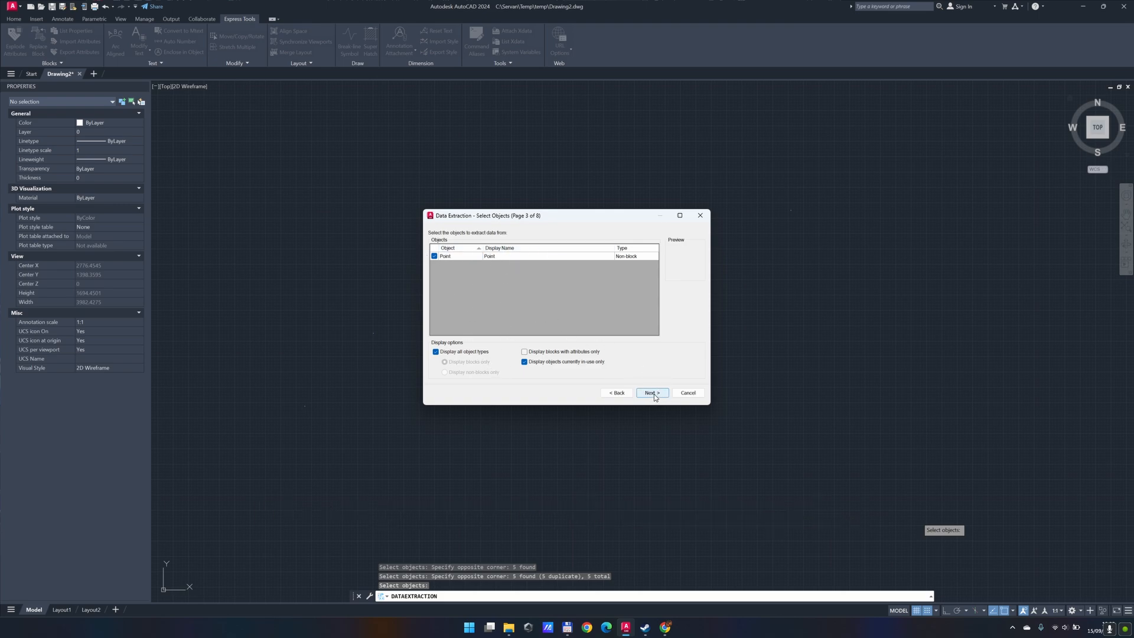
Uncheck the 3D Visualization, Drawing and General categories so only Geometry properties are extracted
left_click(651, 393)
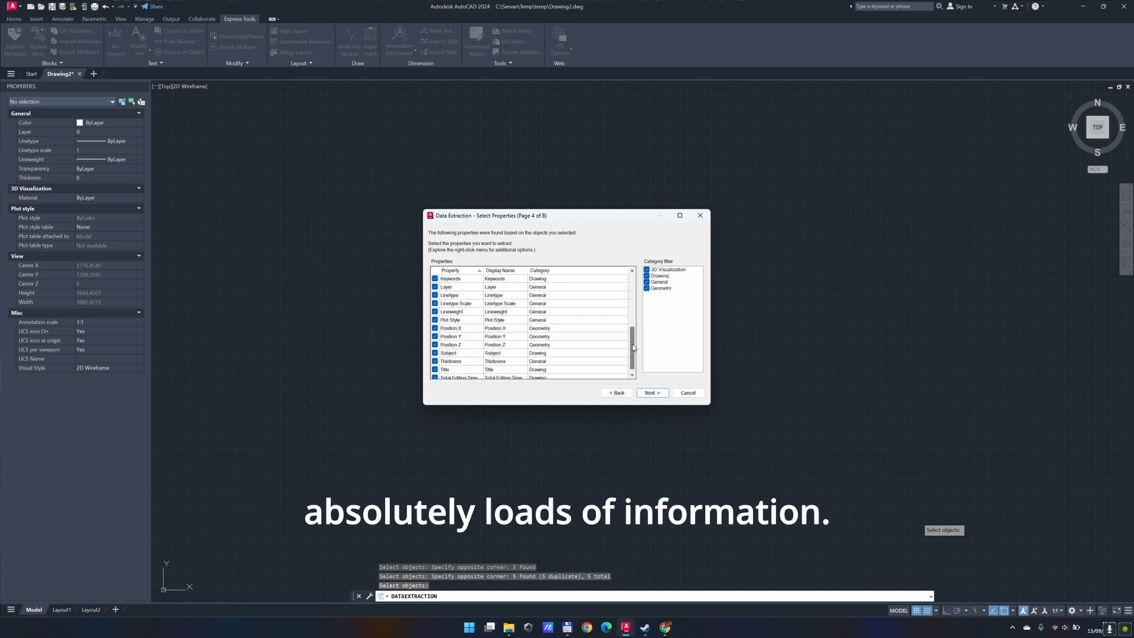
scroll("down", 3)
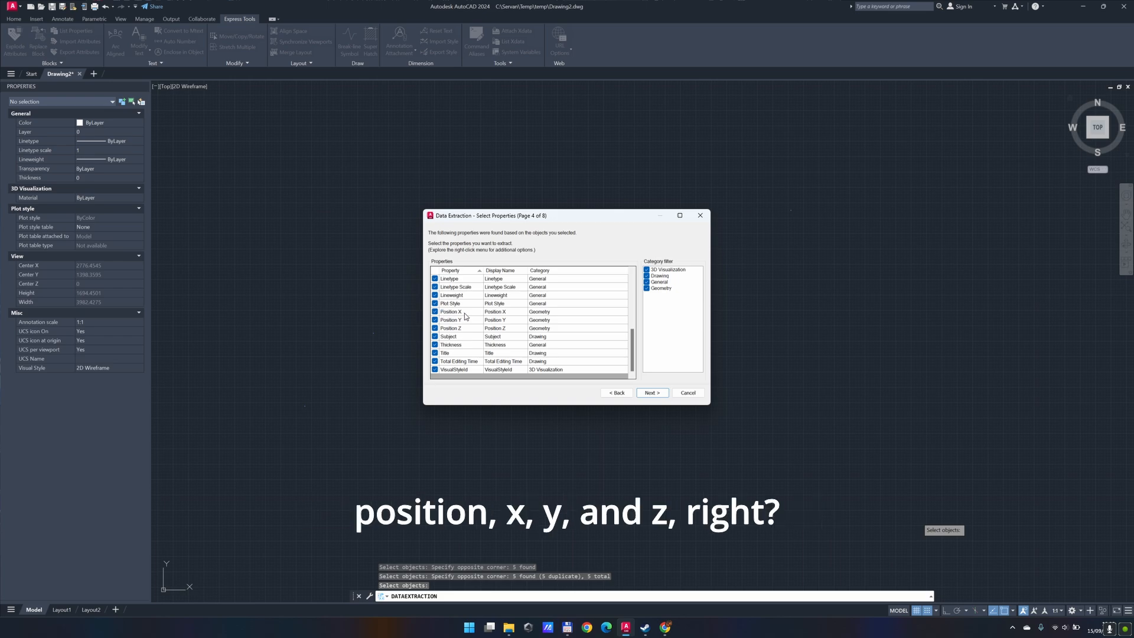
mouse_move(461, 328)
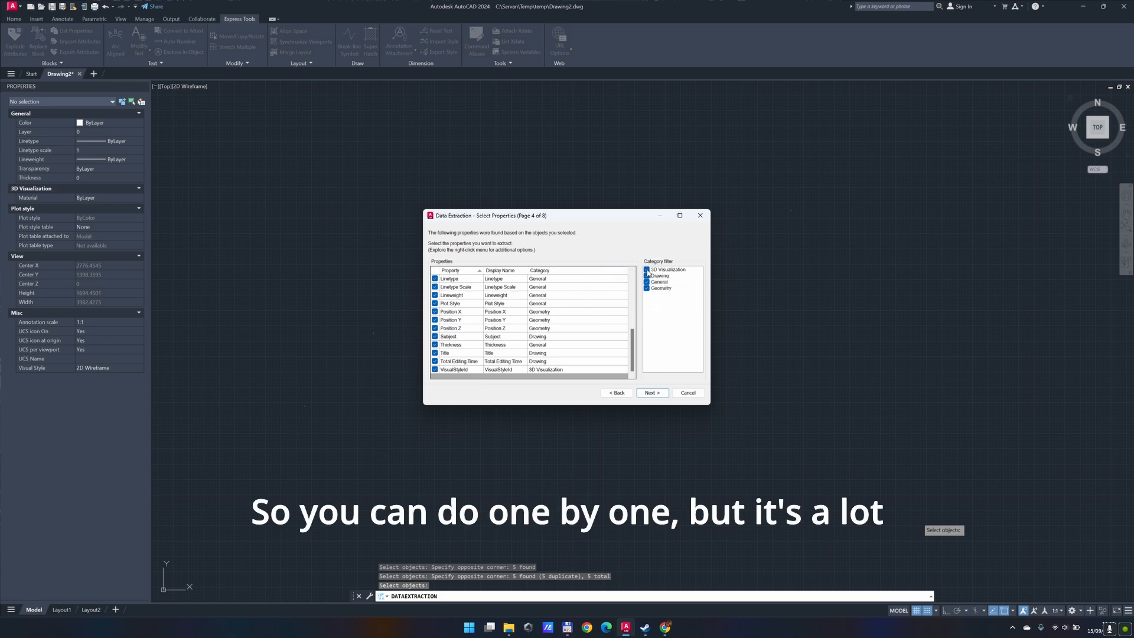
left_click(660, 269)
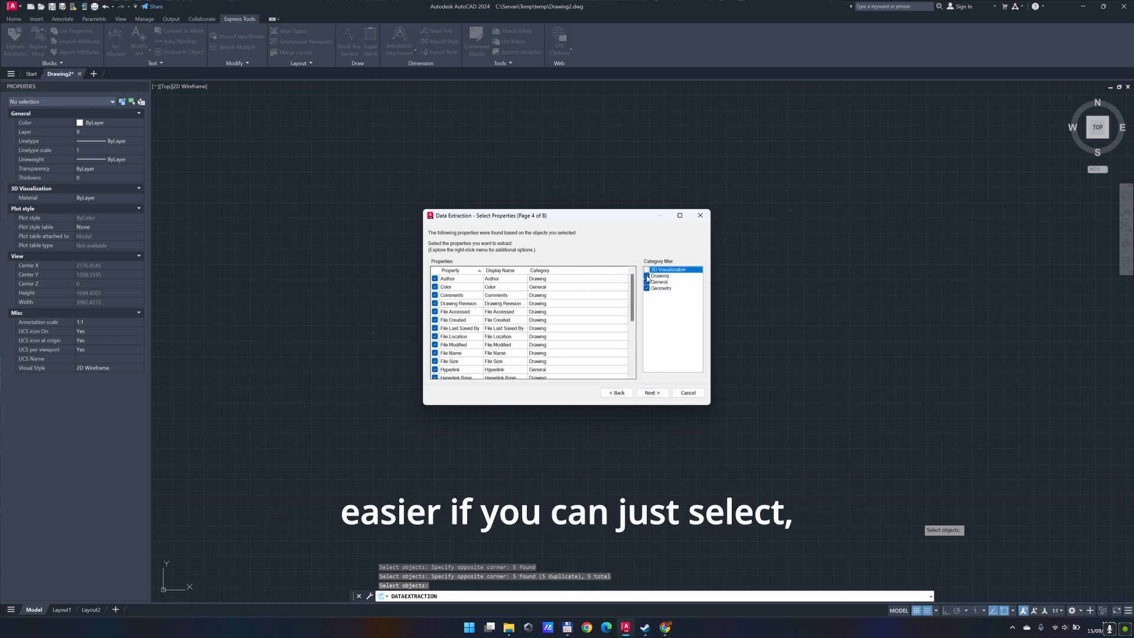
left_click(647, 276)
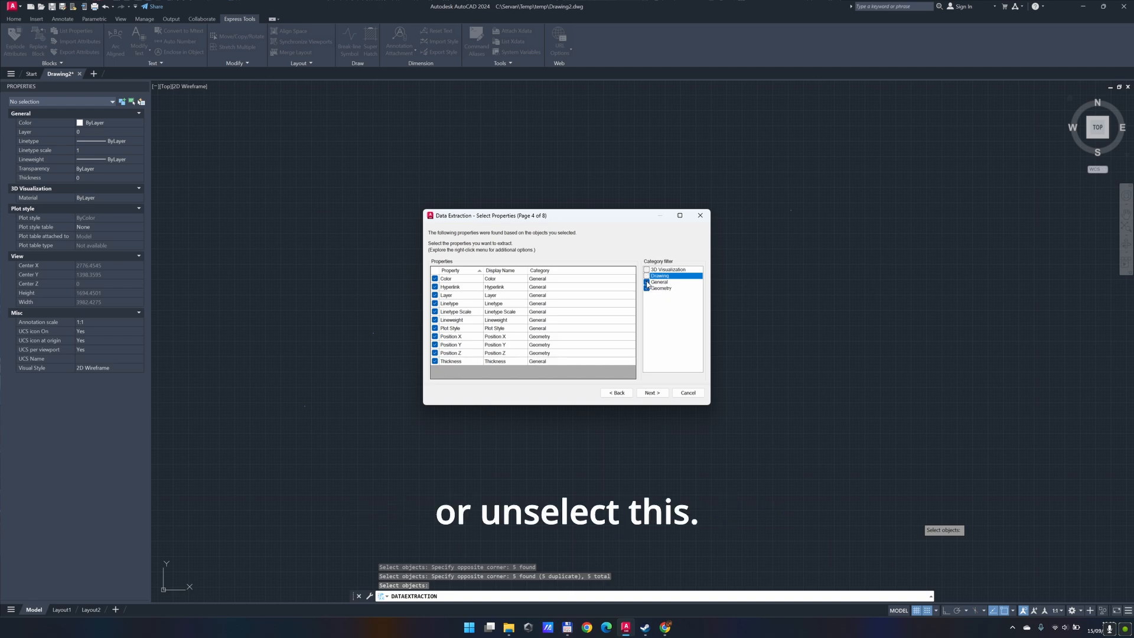
left_click(647, 282)
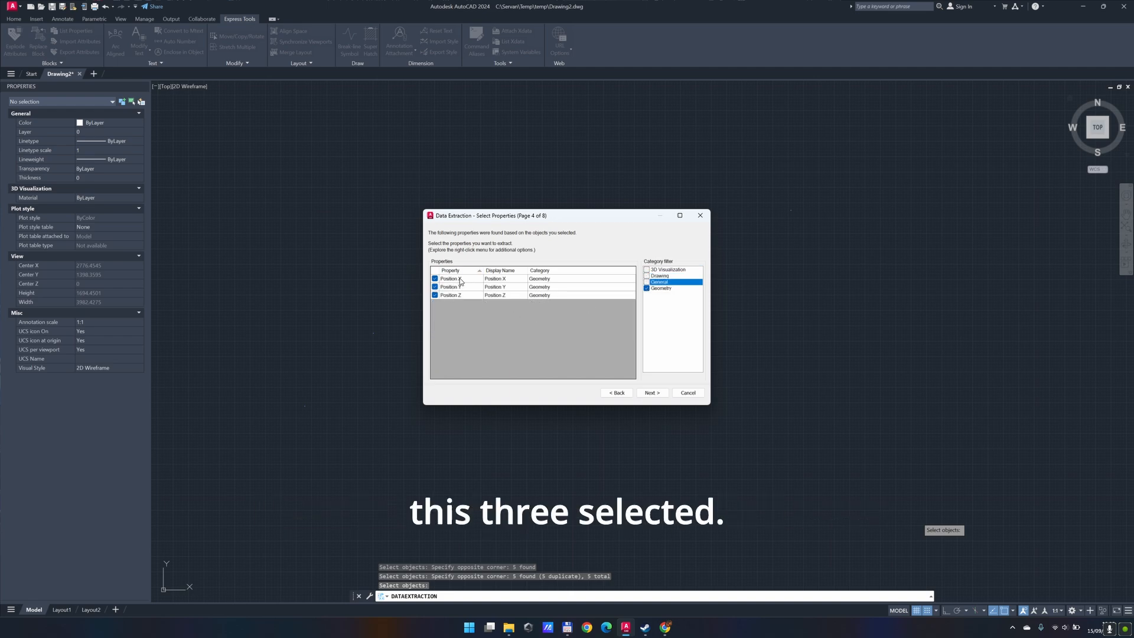
left_click(652, 394)
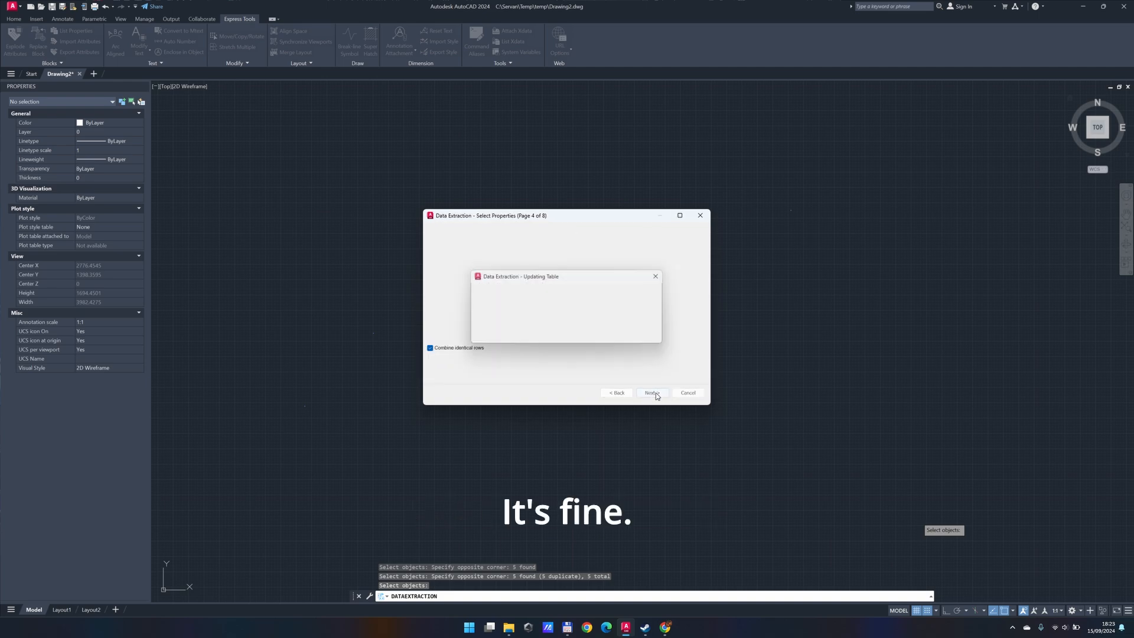
Remove the name and count columns from the refined data, leaving Position X, Y and Z
left_click(652, 393)
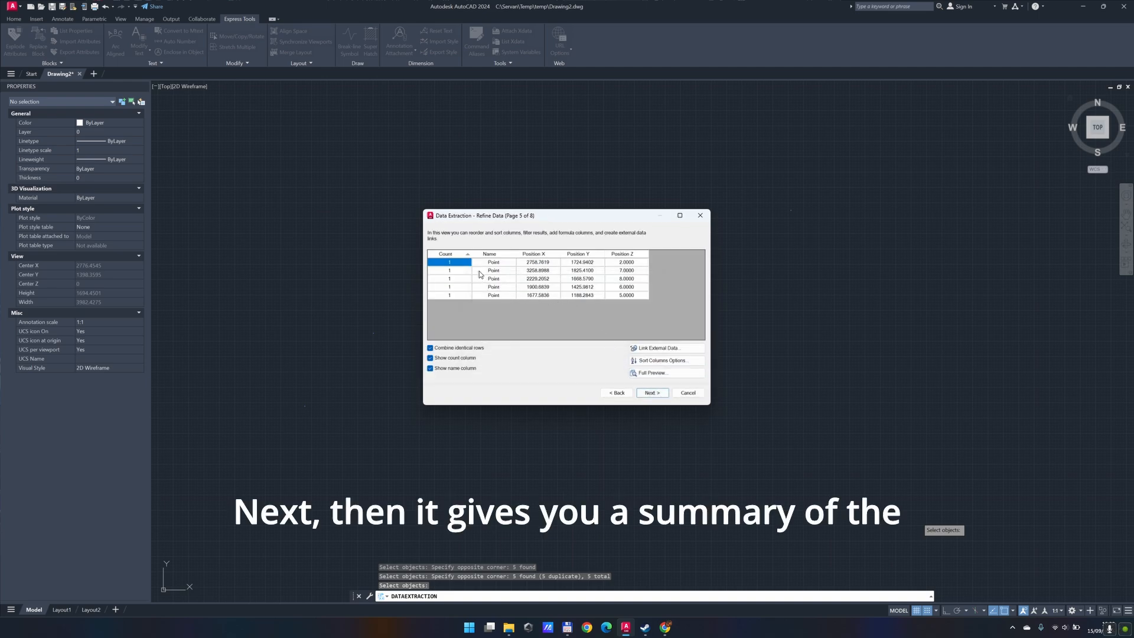
mouse_move(548, 262)
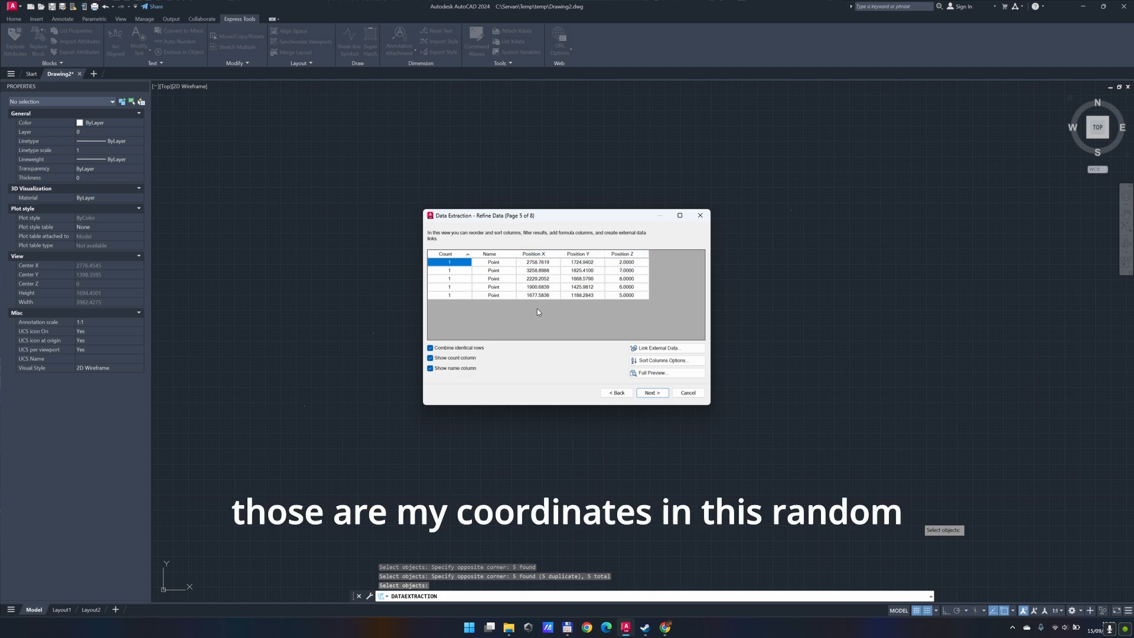
mouse_move(631, 290)
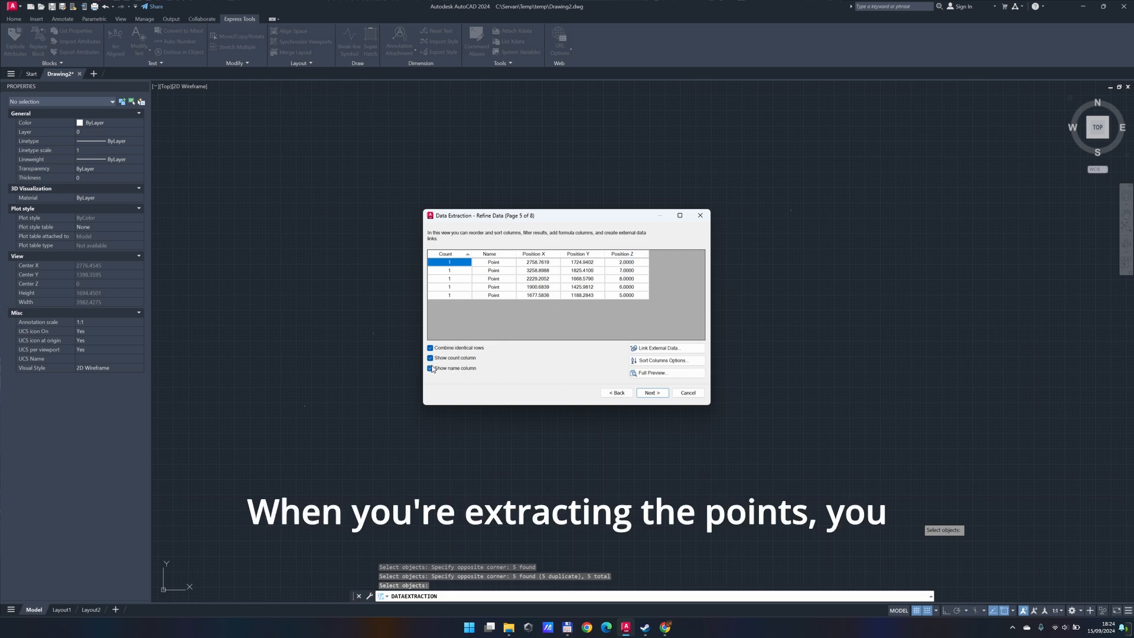
left_click(430, 369)
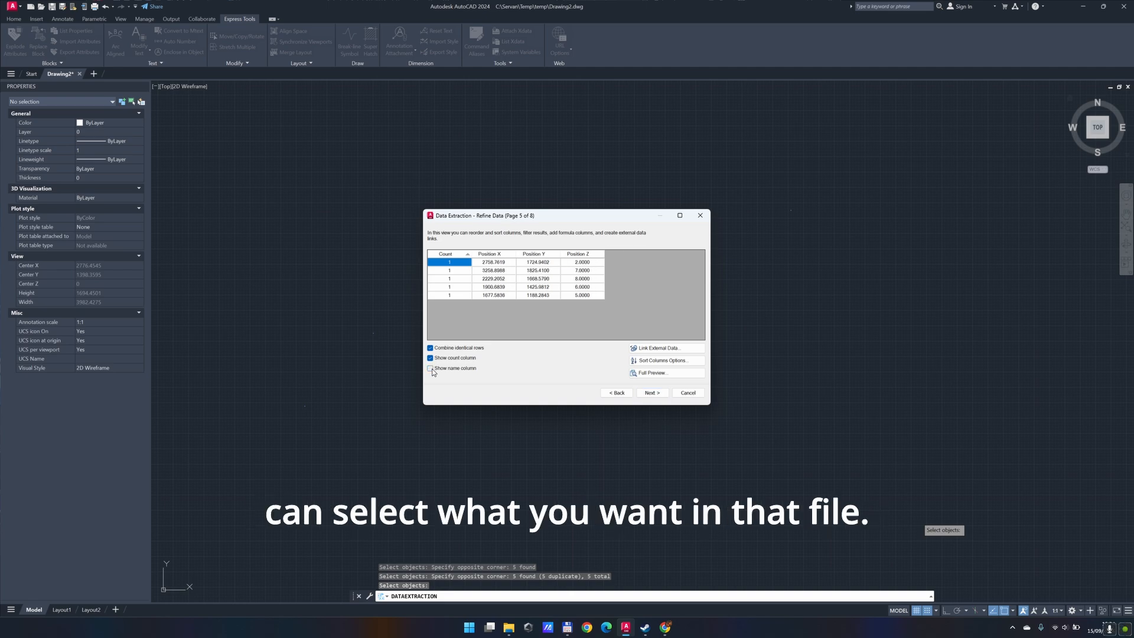
left_click(429, 368)
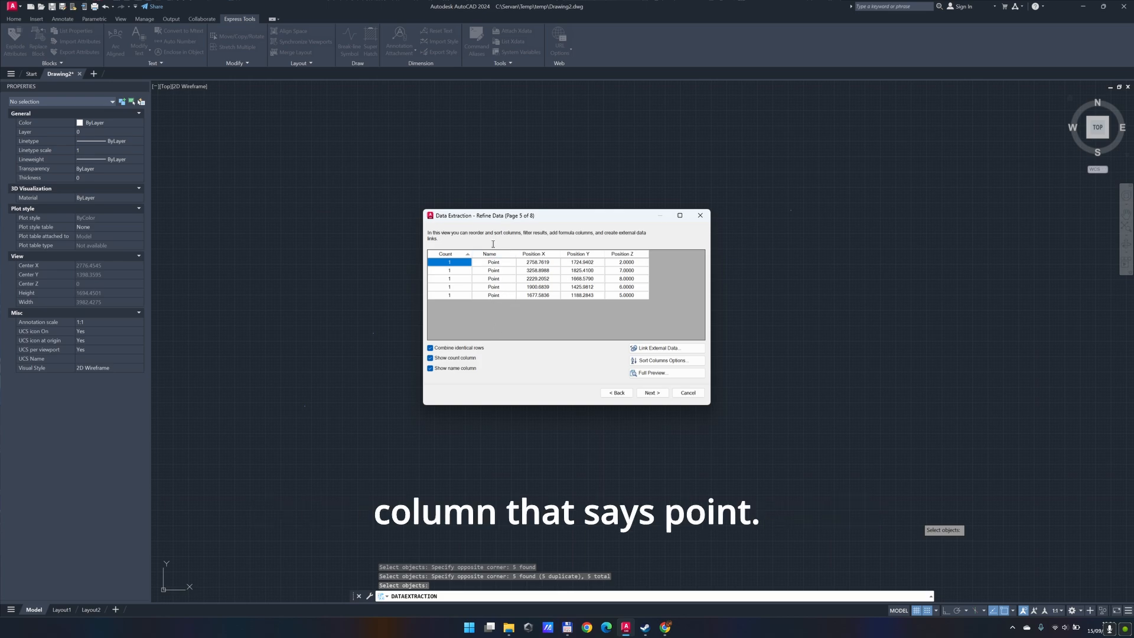
left_click(429, 369)
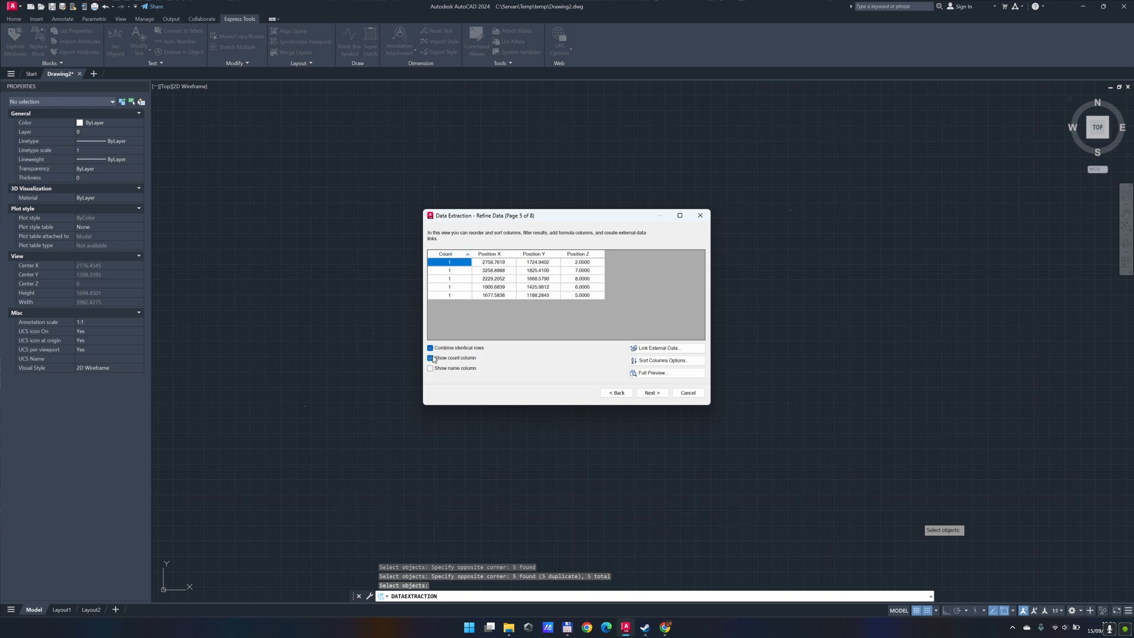
left_click(429, 357)
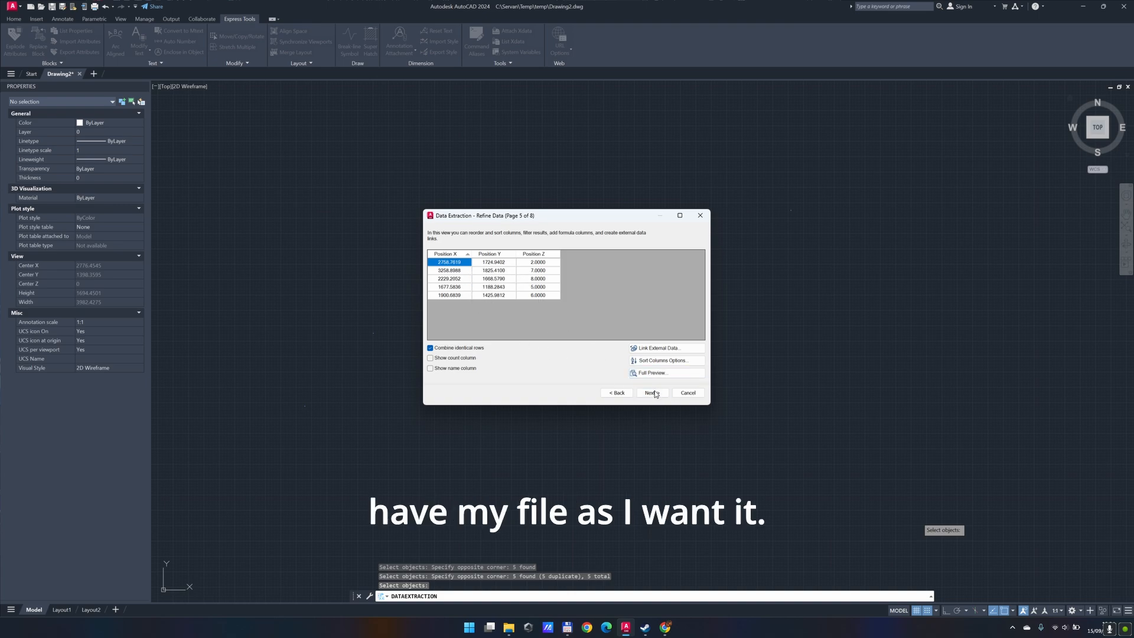
left_click(652, 393)
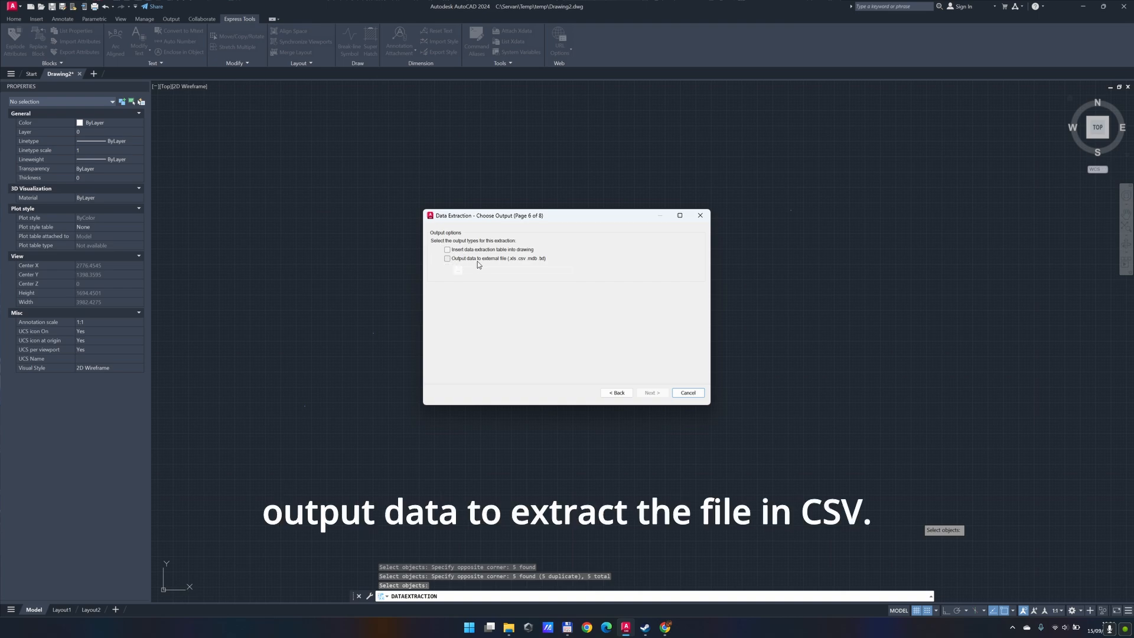
mouse_move(525, 267)
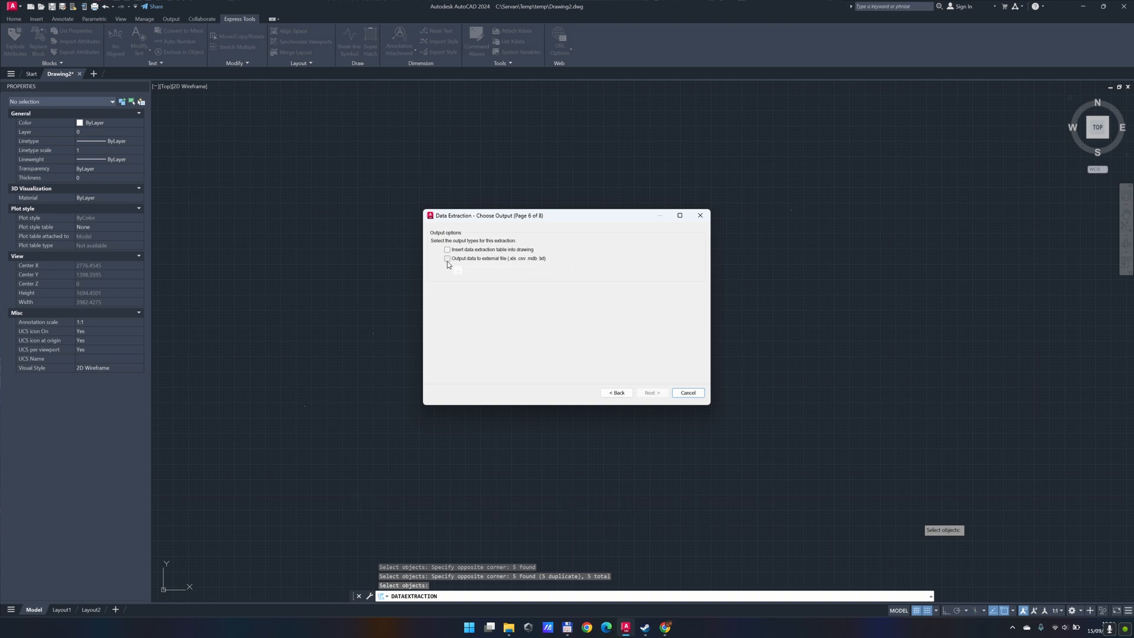
Output the data to external file Drawing2.csv, replacing the existing CSV
left_click(446, 257)
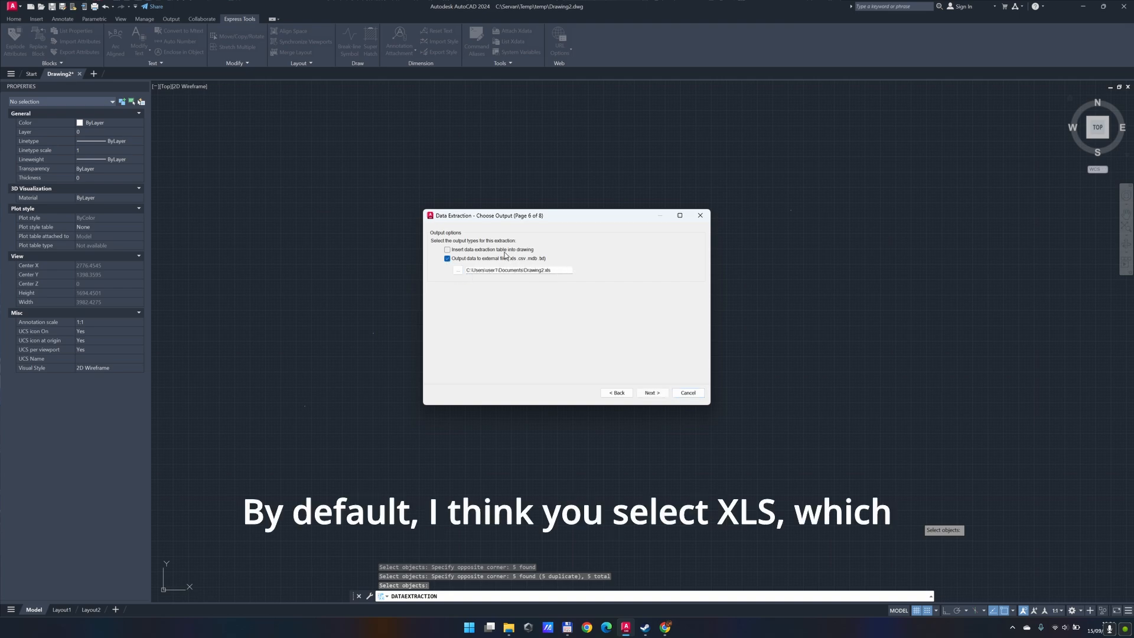
mouse_move(516, 264)
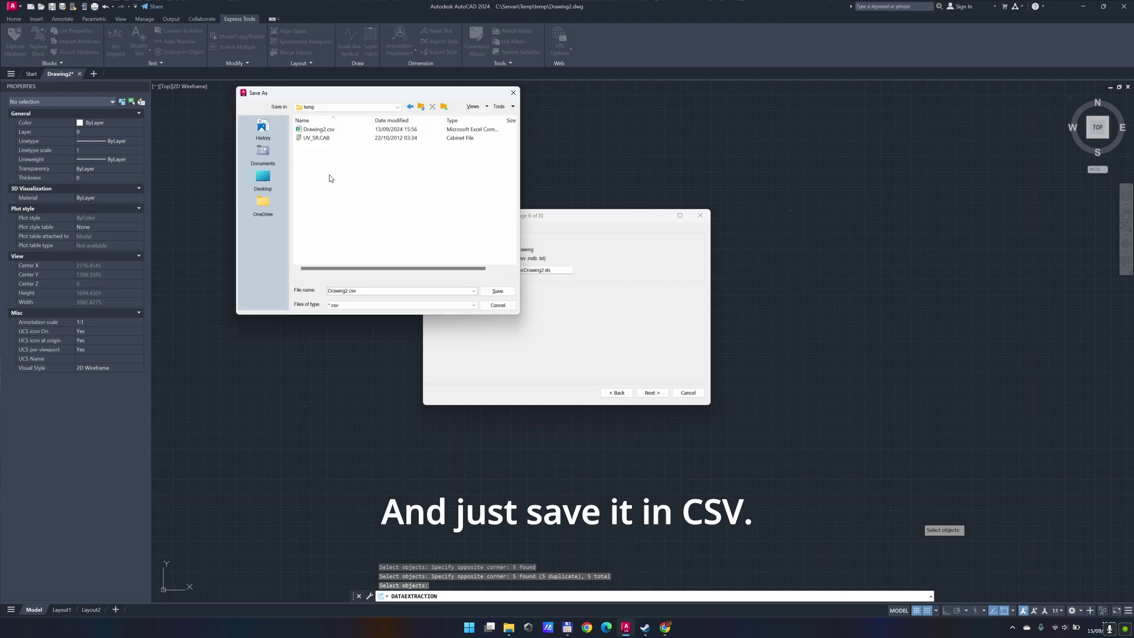
left_click(319, 128)
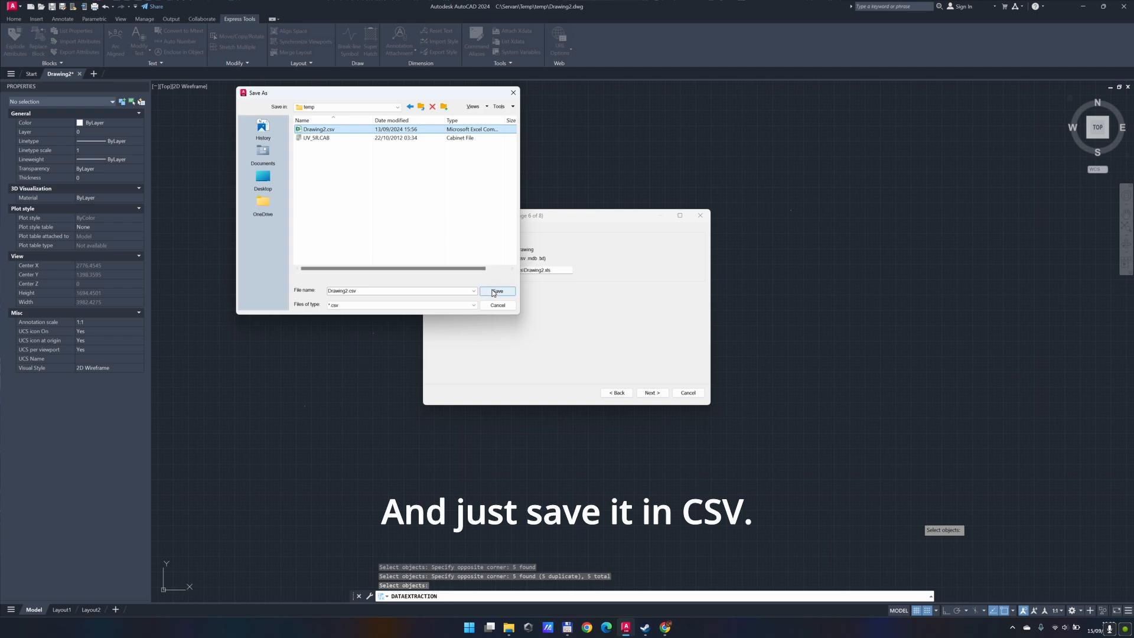
left_click(498, 290)
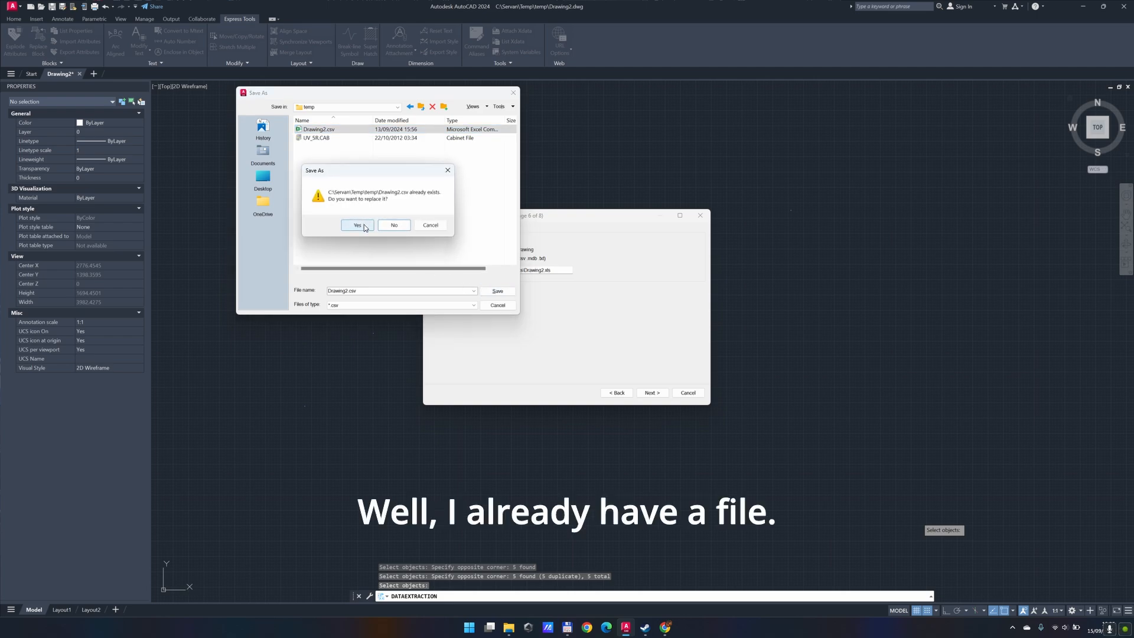
left_click(356, 225)
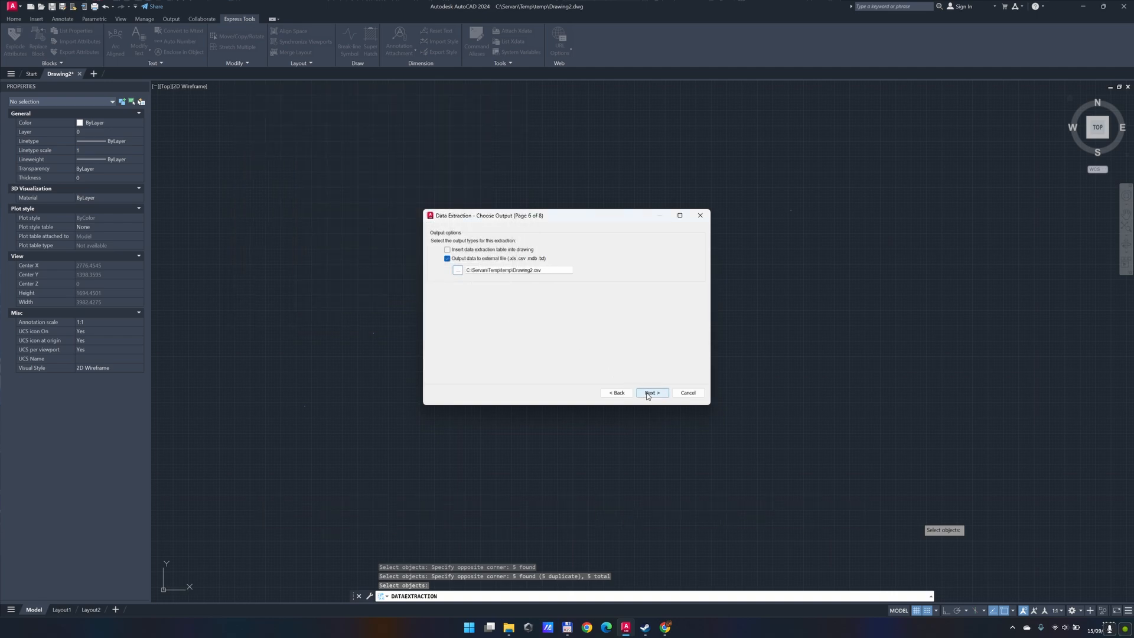
left_click(652, 393)
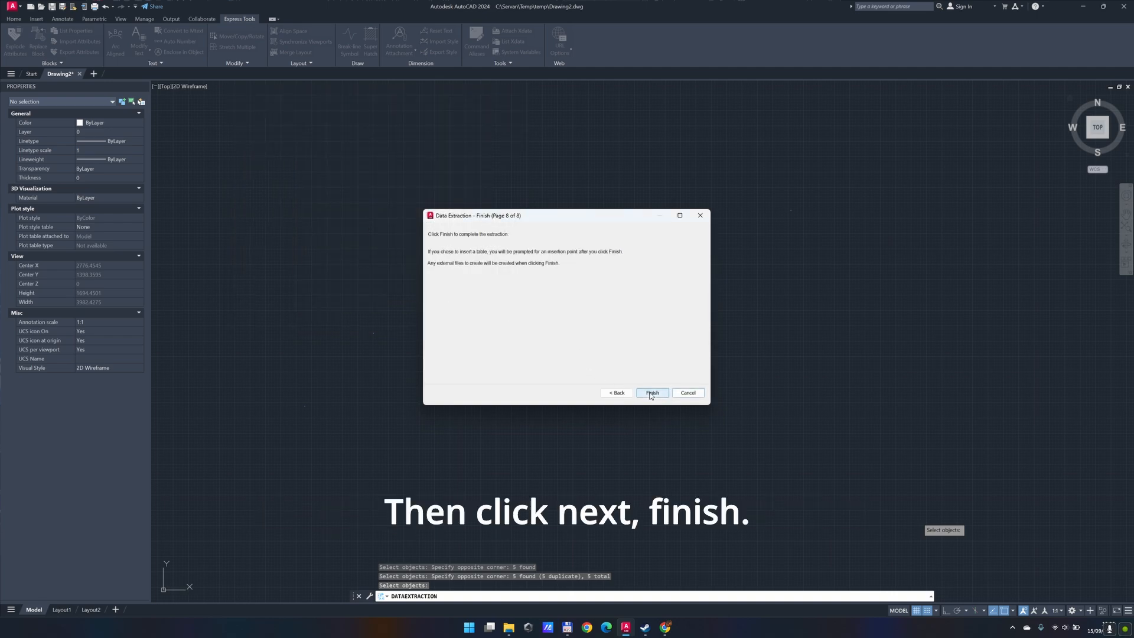
Finish the extraction to create Drawing2.csv and bring up File Explorer
left_click(652, 393)
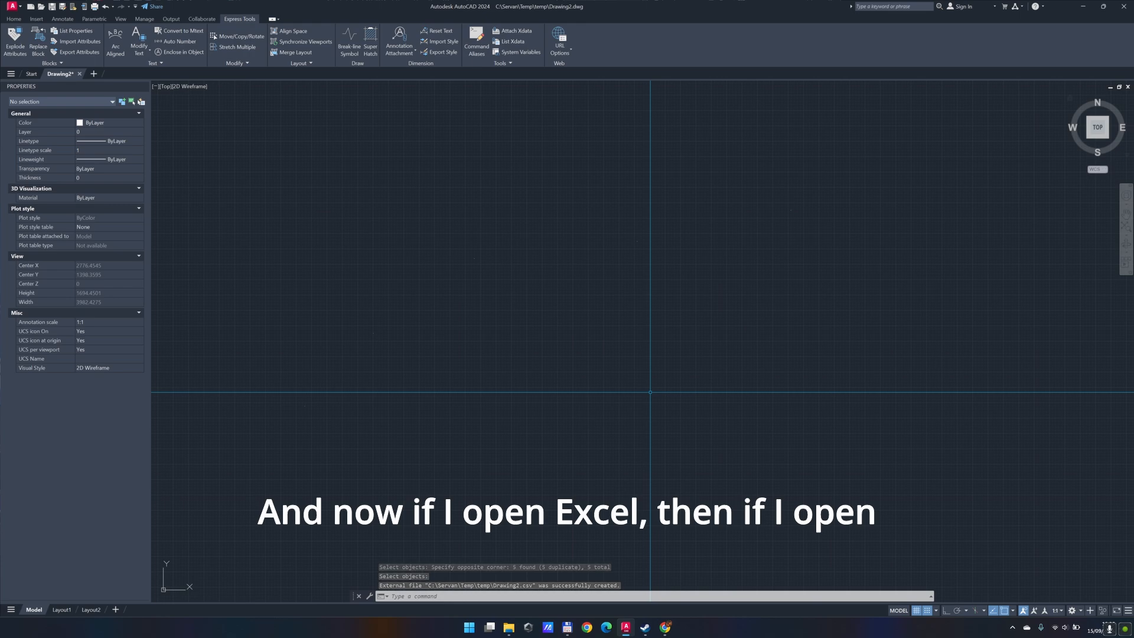
left_click(508, 630)
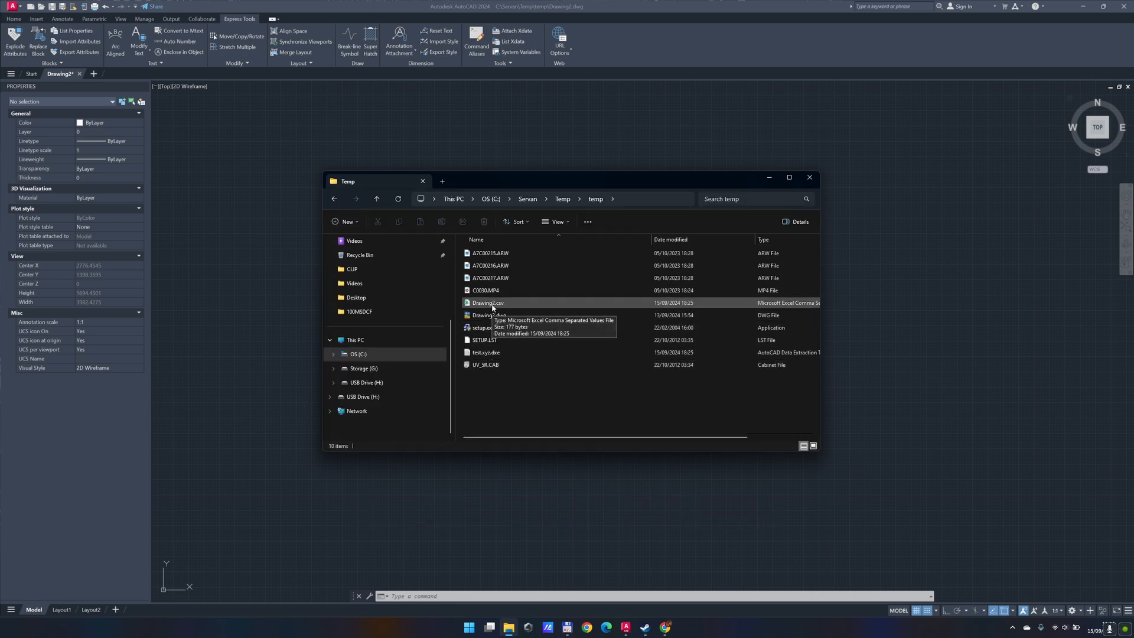
Open Drawing2.csv from the temp folder in Excel
double_click(487, 302)
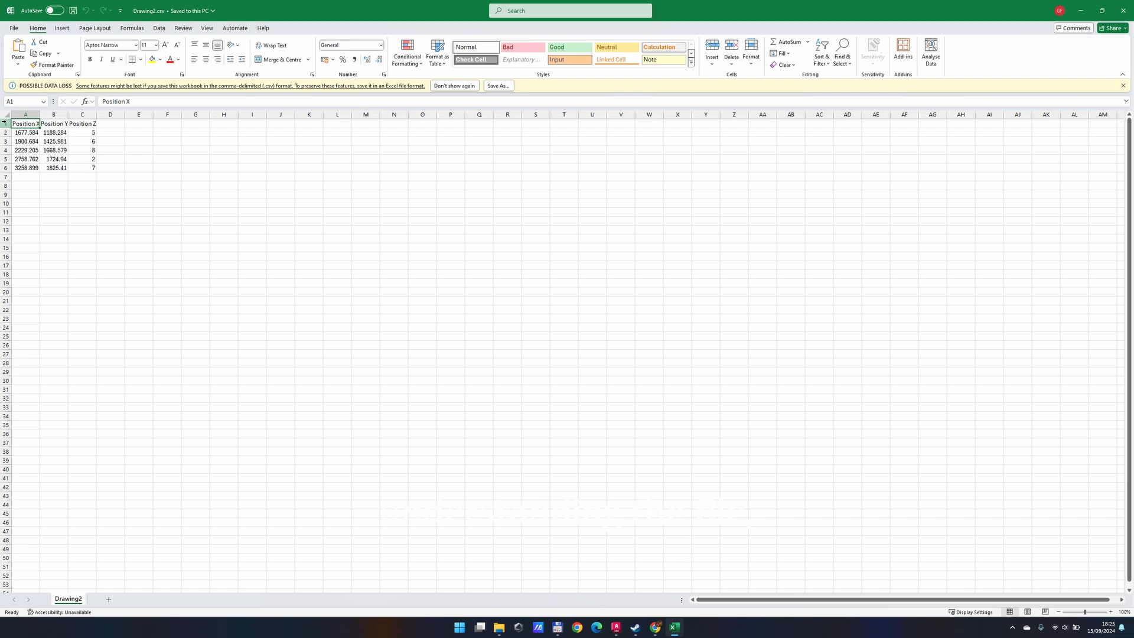
Delete row 1 so the five coordinate rows start at the top
left_click(5, 121)
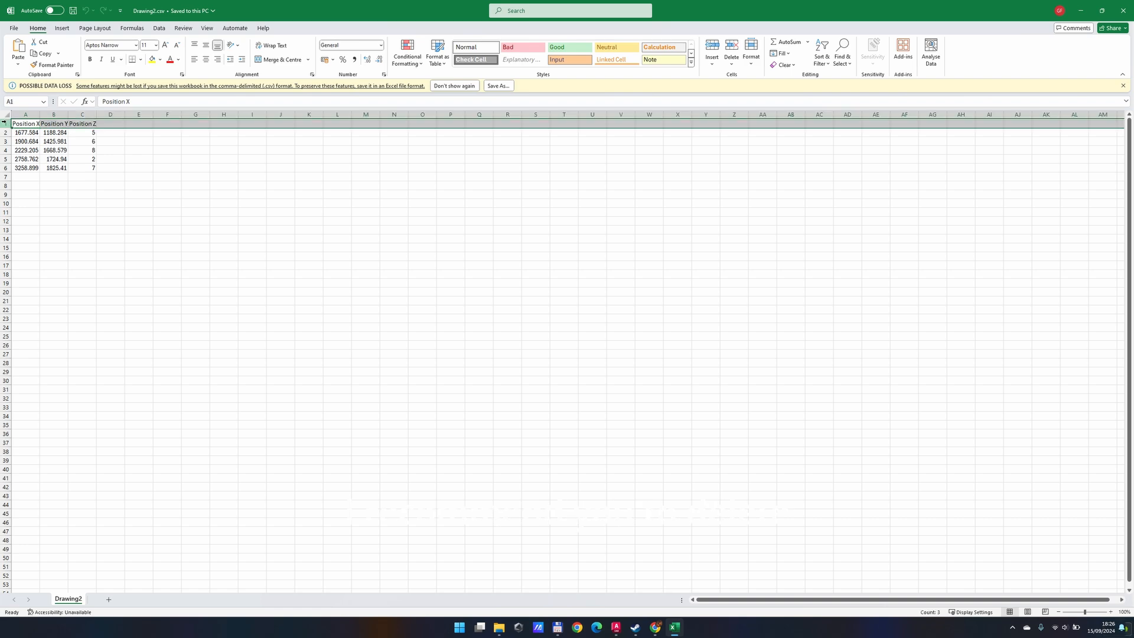
right_click(7, 133)
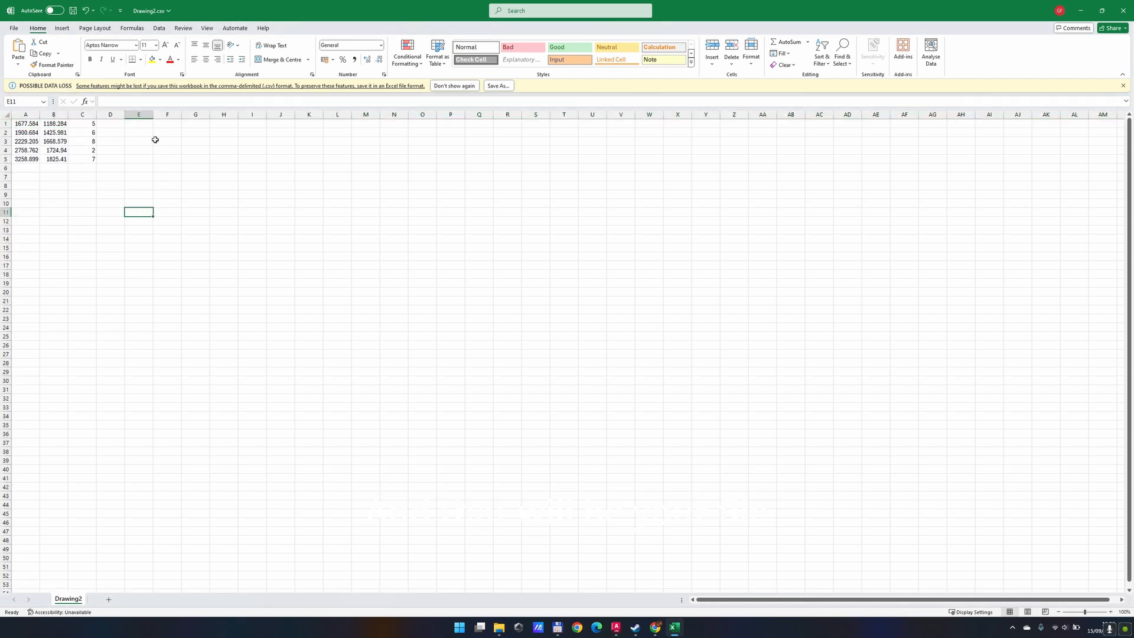
mouse_move(171, 182)
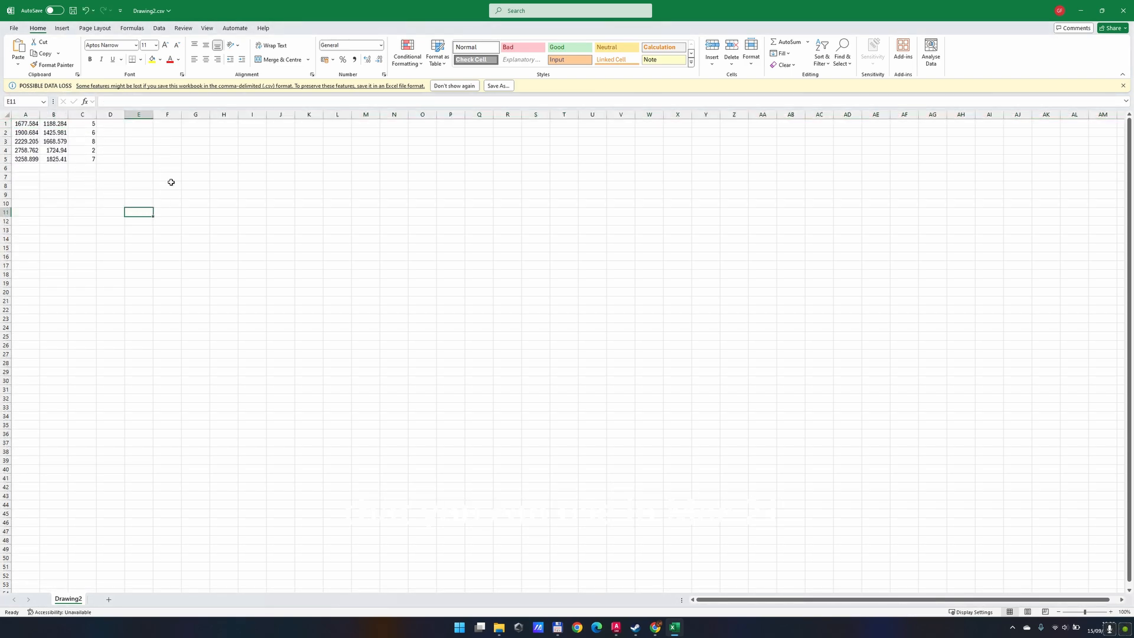